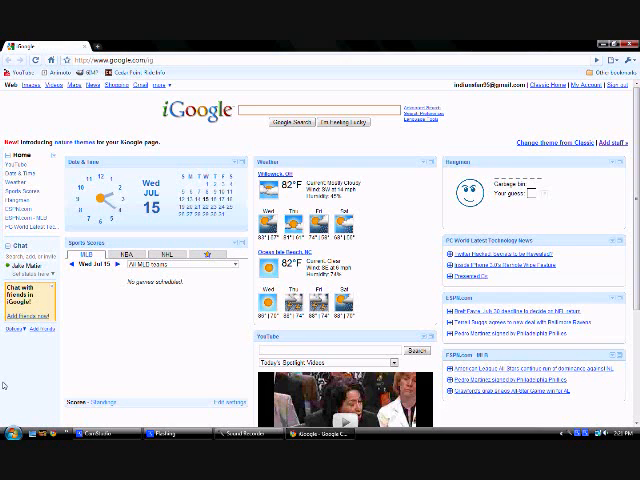
mouse_move(386, 300)
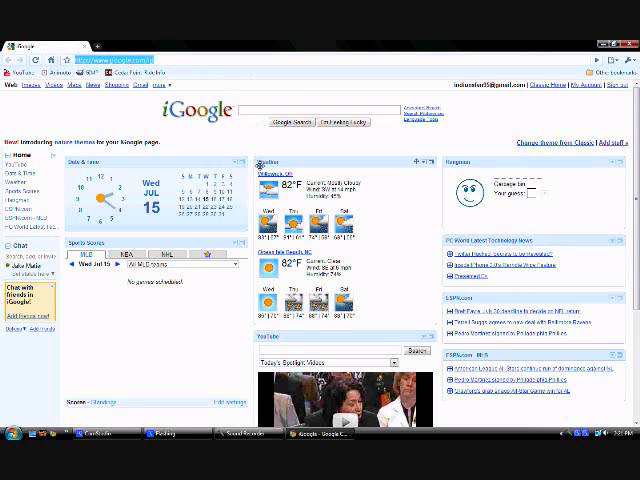
mouse_move(282, 206)
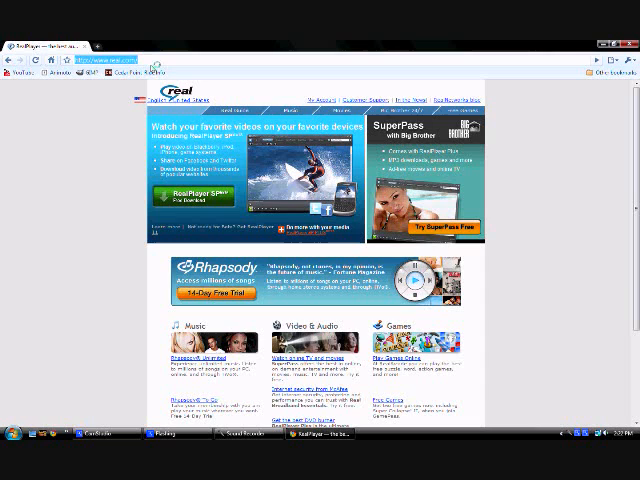
- Search Google for 'flash' and then navigate to the Animoto home page
type("flash drive")
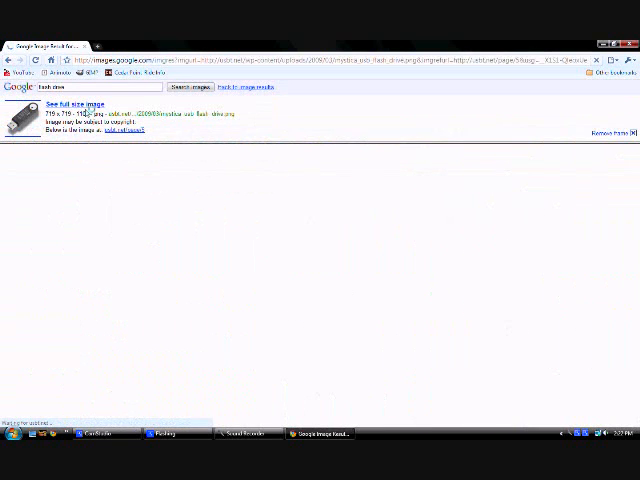
left_click(80, 104)
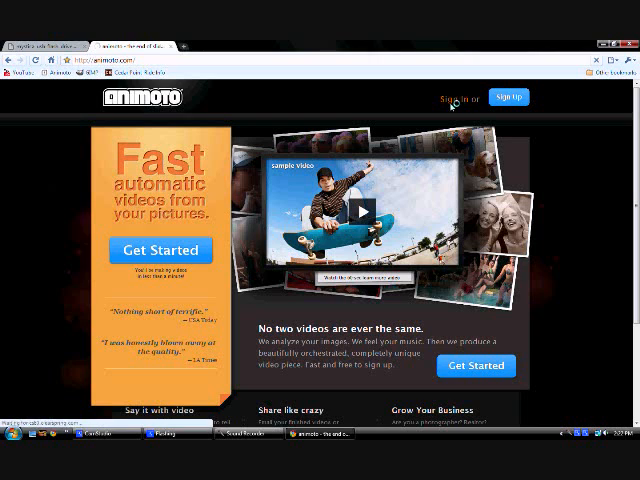
- Sign in to Animoto with email and password and land on My Videos
left_click(452, 96)
type("je")
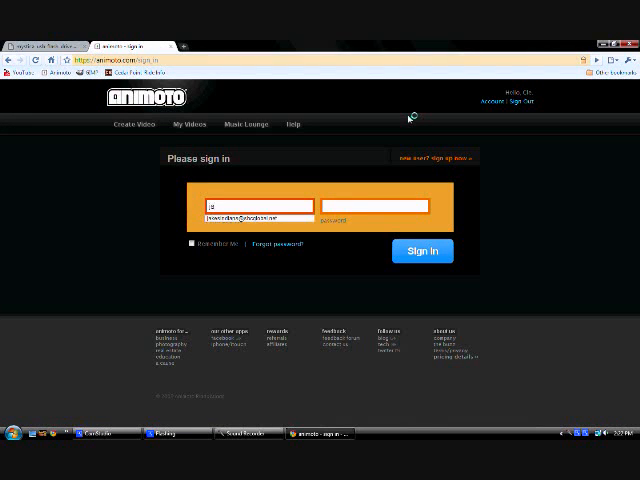
left_click(376, 206)
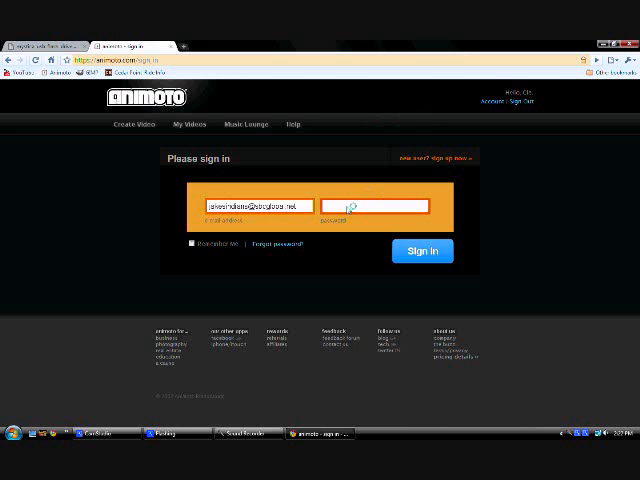
left_click(422, 250)
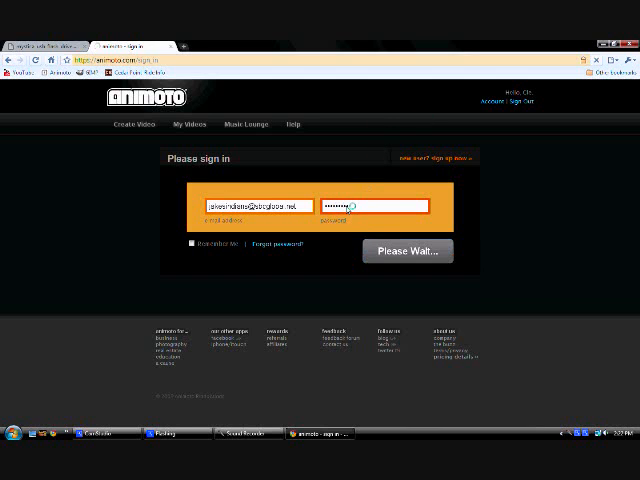
left_click(408, 250)
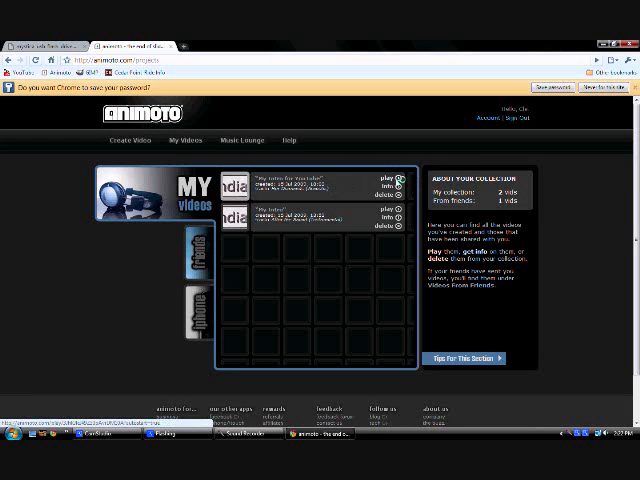
- Open the 'My Intro for YouTube' video page from My Videos (00:35 duration)
left_click(392, 180)
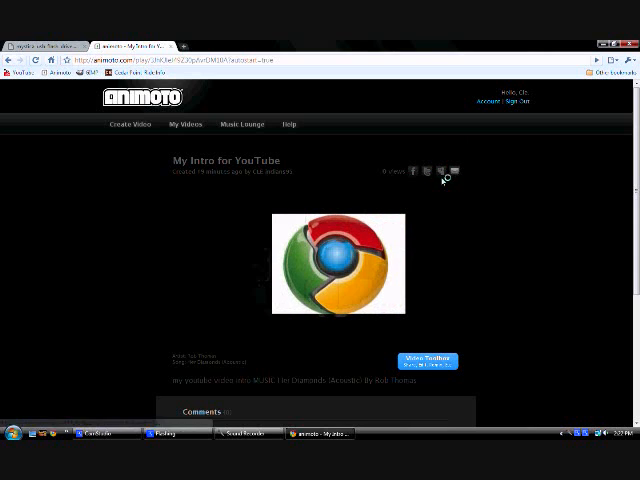
left_click(332, 262)
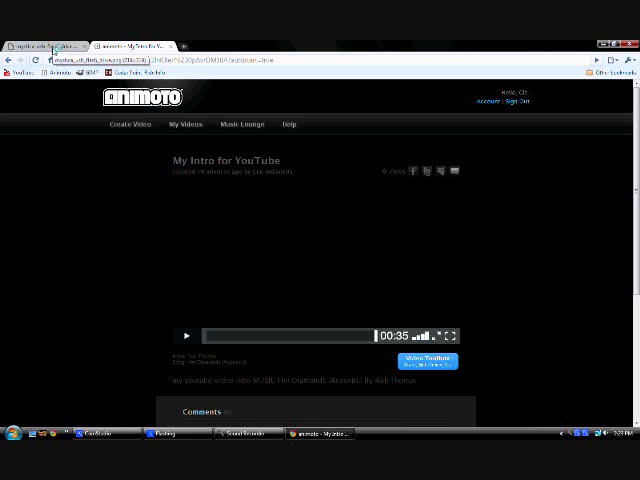
left_click(184, 336)
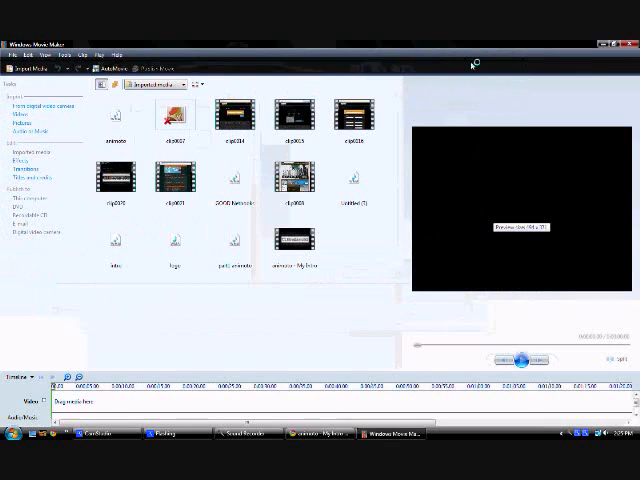
- Select the downloaded Animoto video file in Import Media and play its preview
left_click(298, 244)
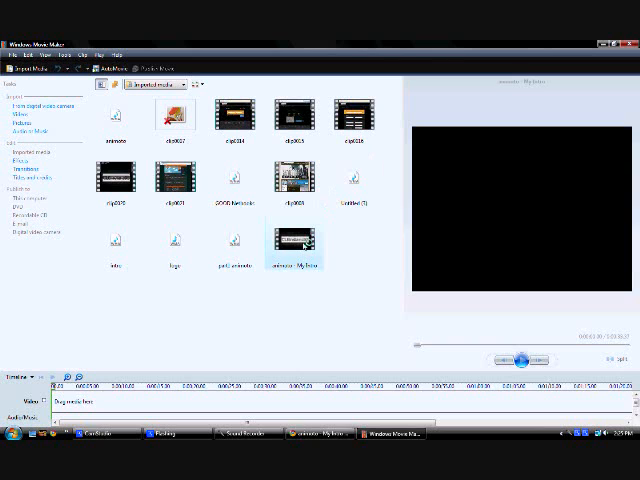
left_click(518, 358)
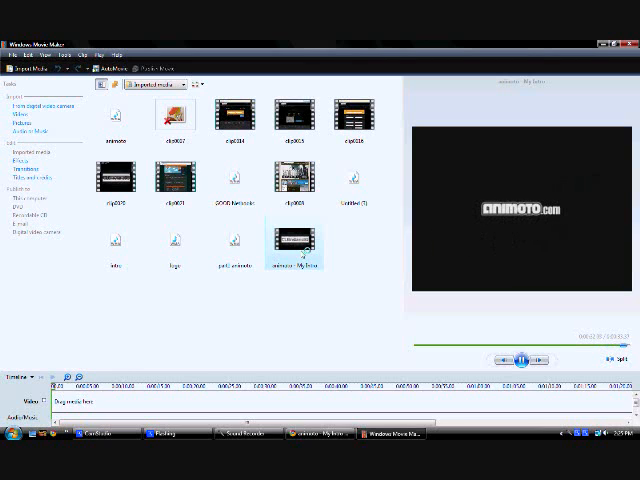
left_click(516, 356)
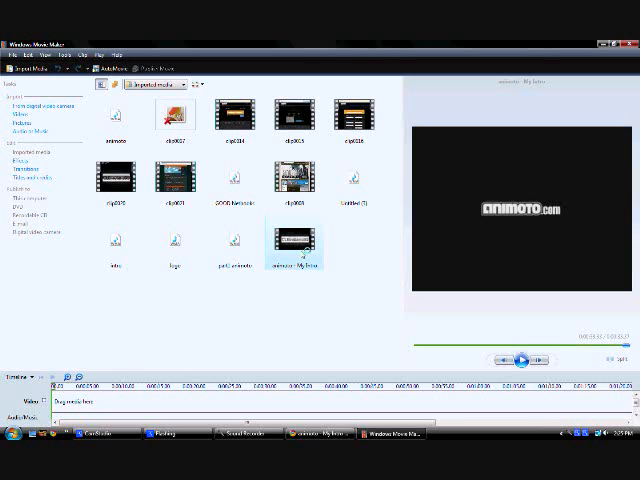
mouse_move(314, 330)
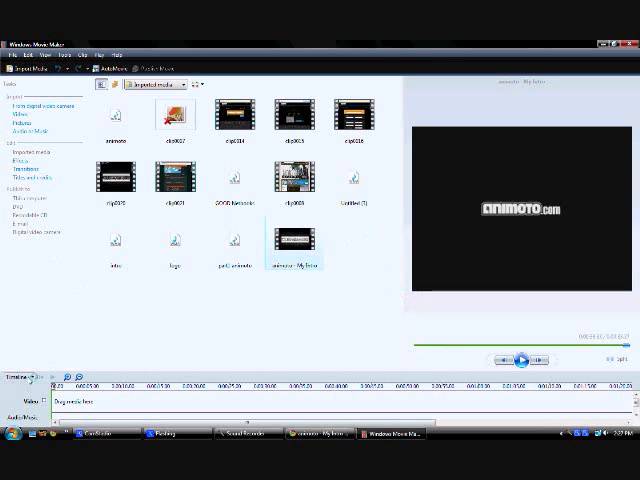
- Import the Animoto clip, place it first on the storyboard and bring up its clip options
left_click(20, 372)
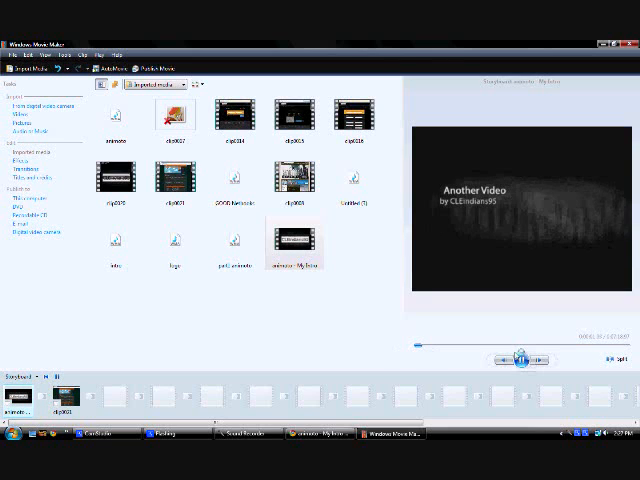
left_click(520, 356)
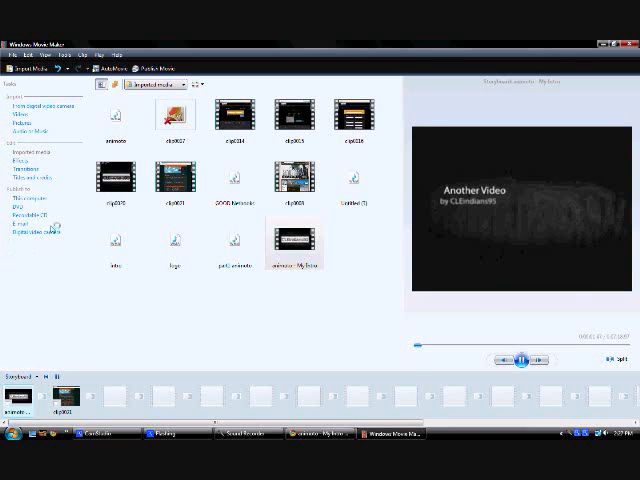
left_click(14, 376)
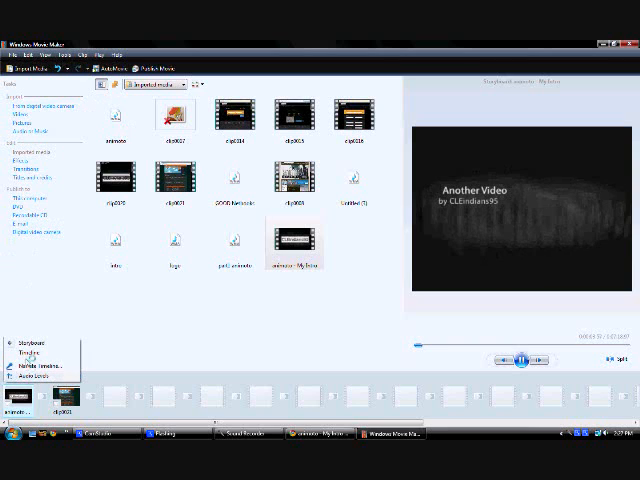